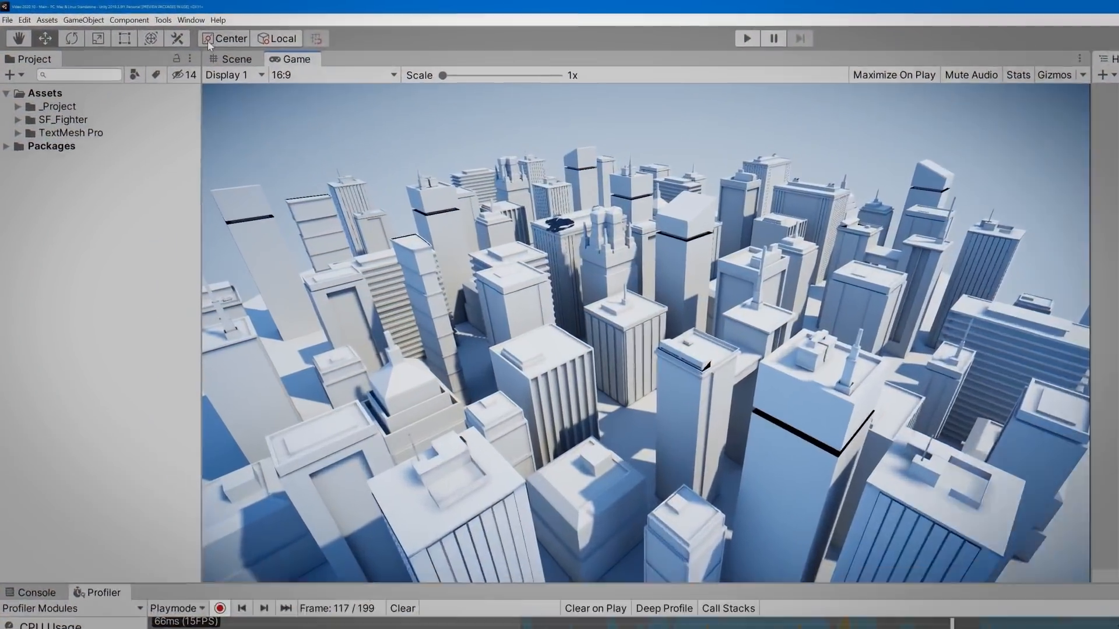
- Open the Package Manager from the Window menu
click(268, 28)
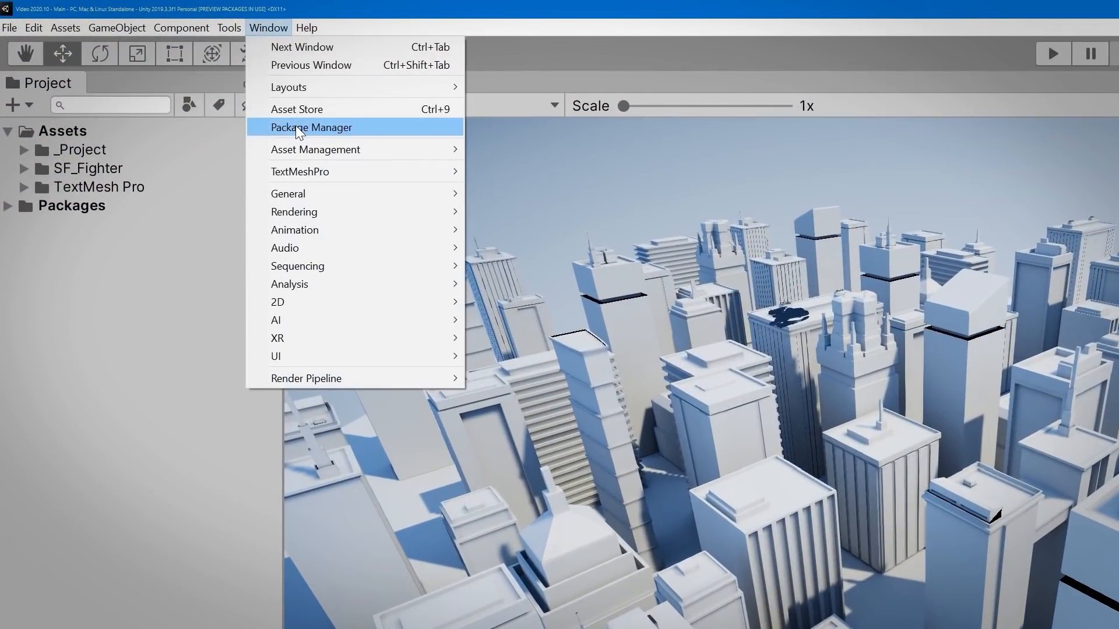
click(310, 127)
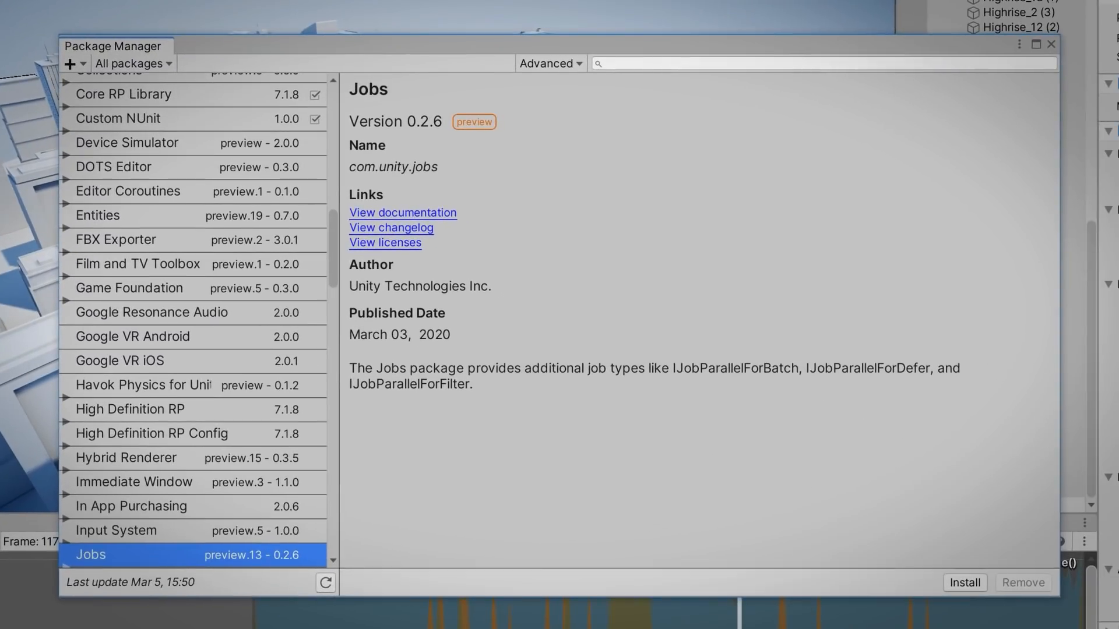
mouse_move(636, 186)
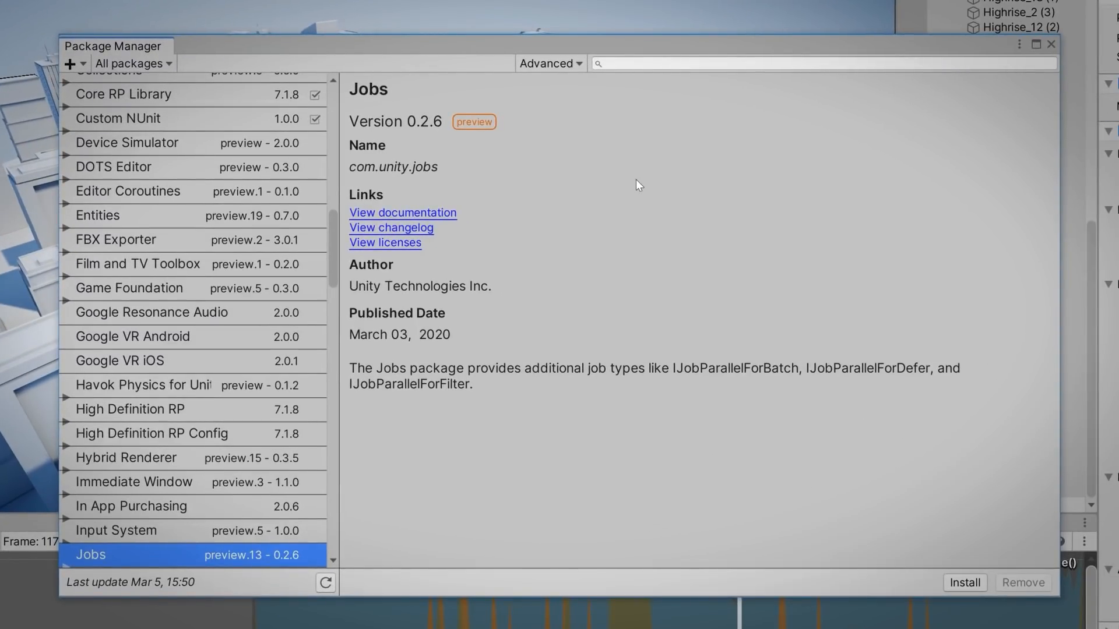
- Show preview packages, search for 'jobs', and install the Jobs preview package
click(547, 64)
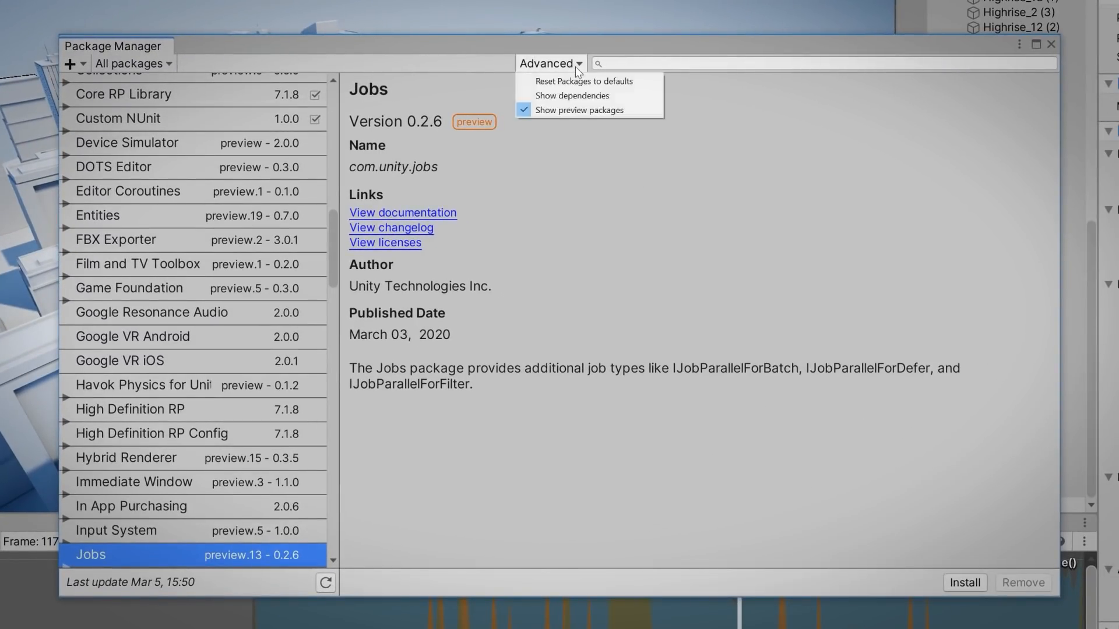
mouse_move(579, 110)
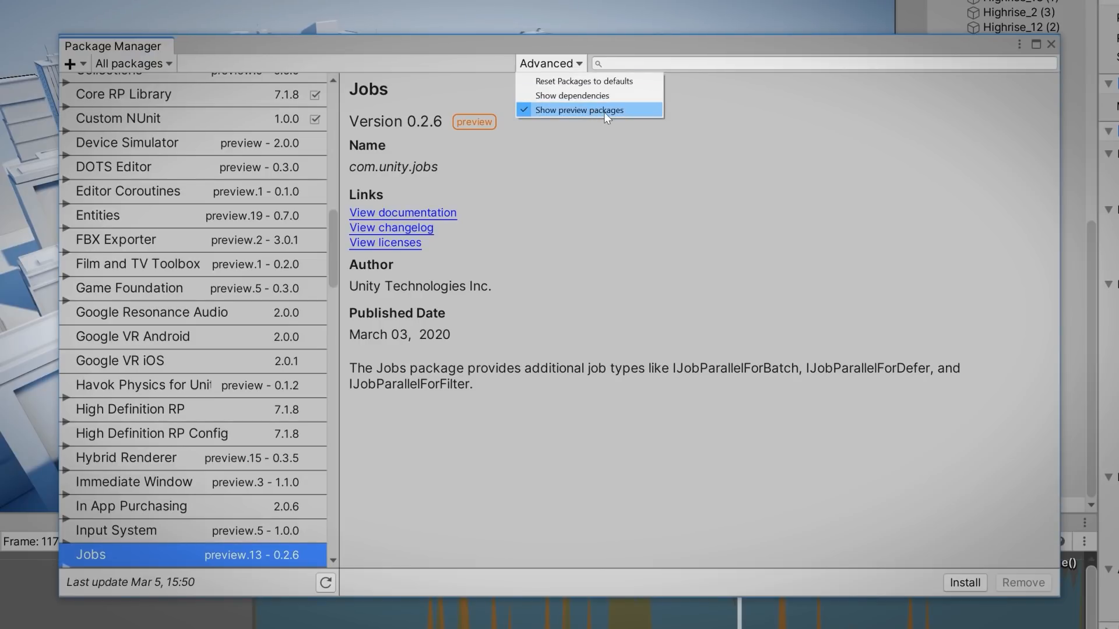
mouse_move(633, 107)
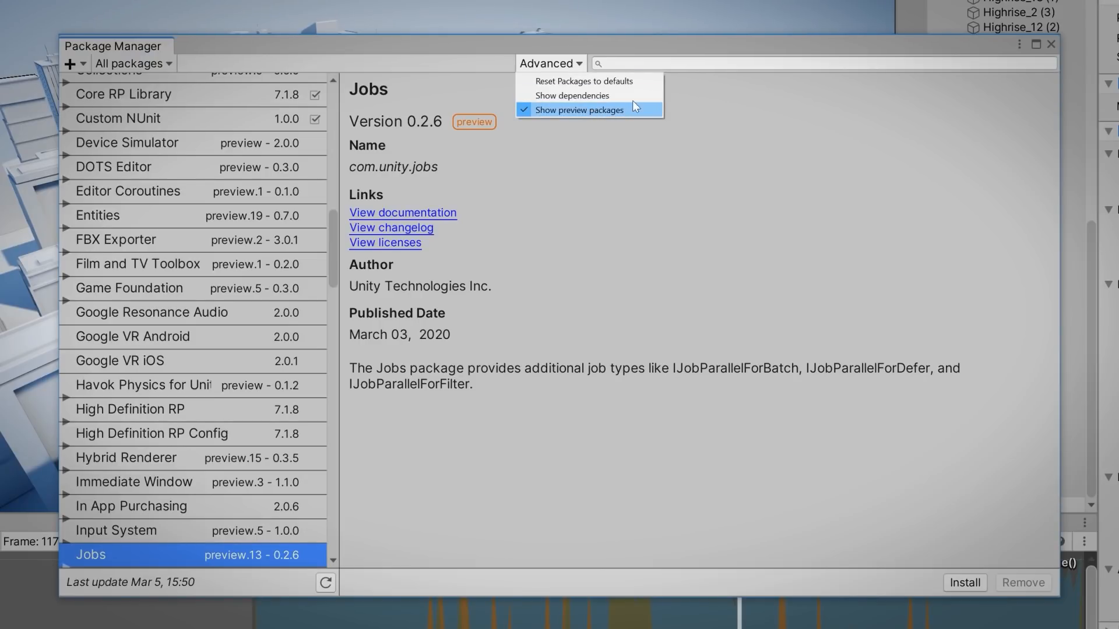
text(jobs)
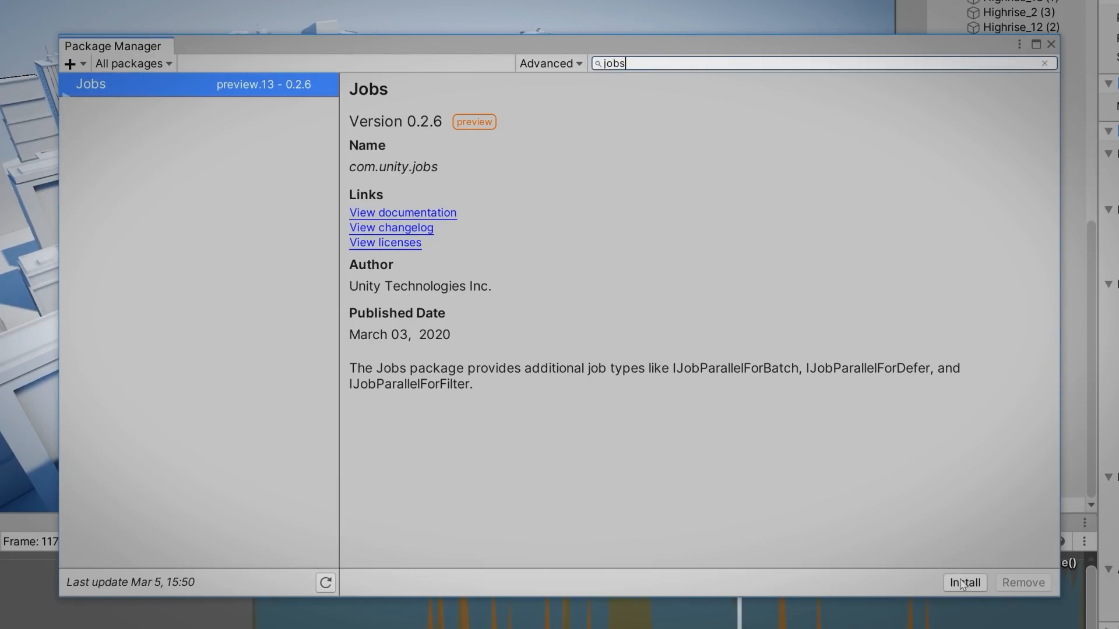
click(962, 582)
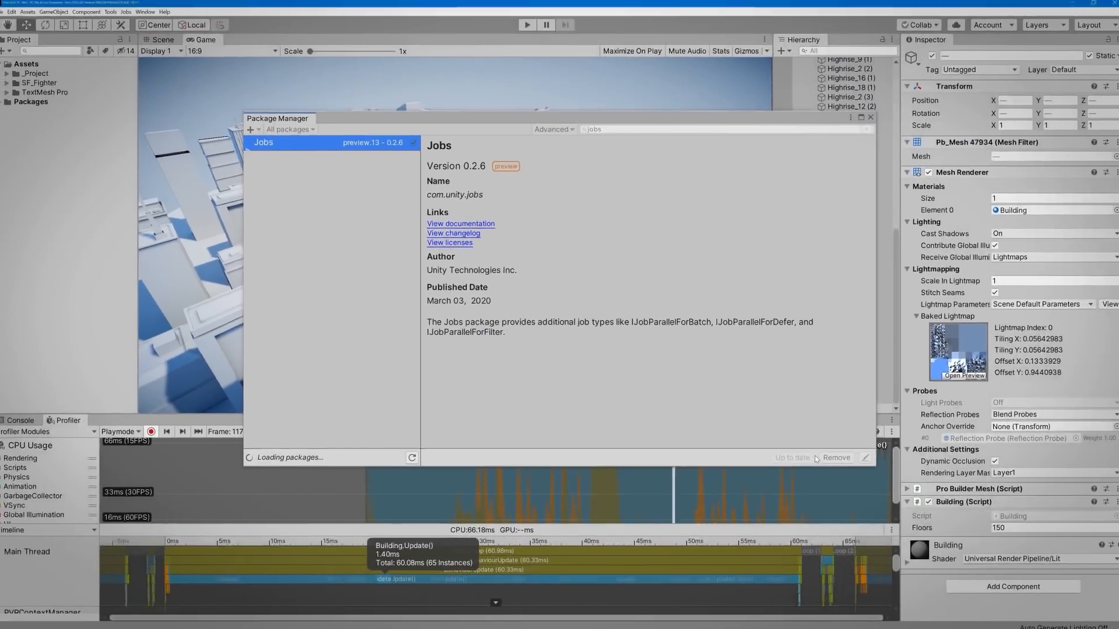